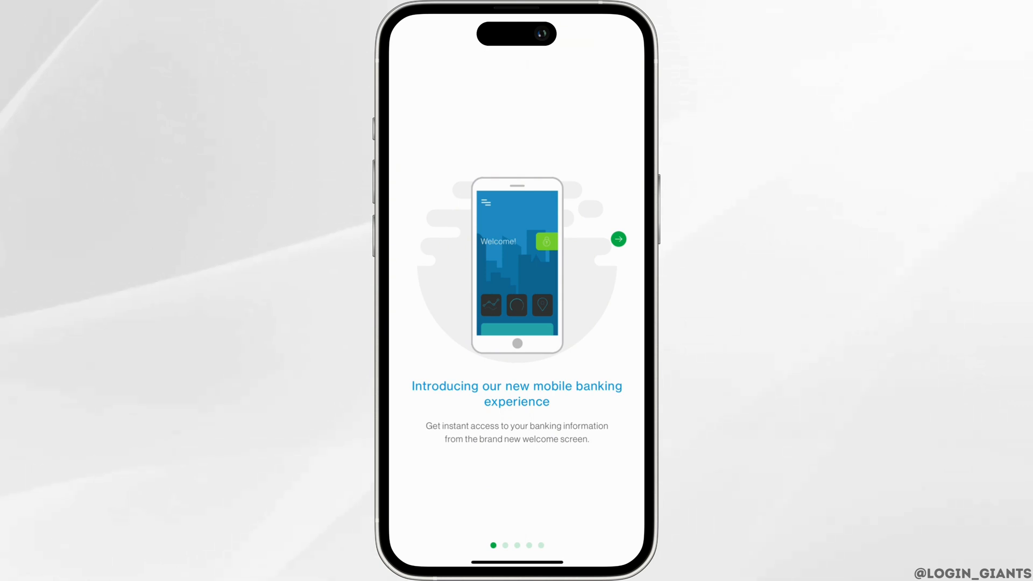
Step: Advance through the onboarding slides, choose GET STARTED, then LOGIN to reach the Username/Password form
left_click(617, 239)
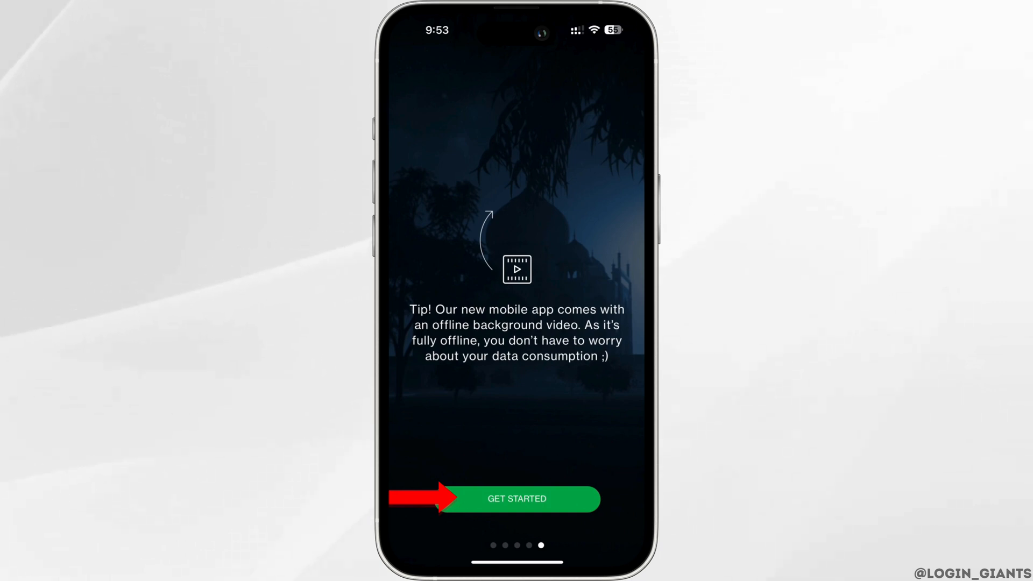
left_click(516, 498)
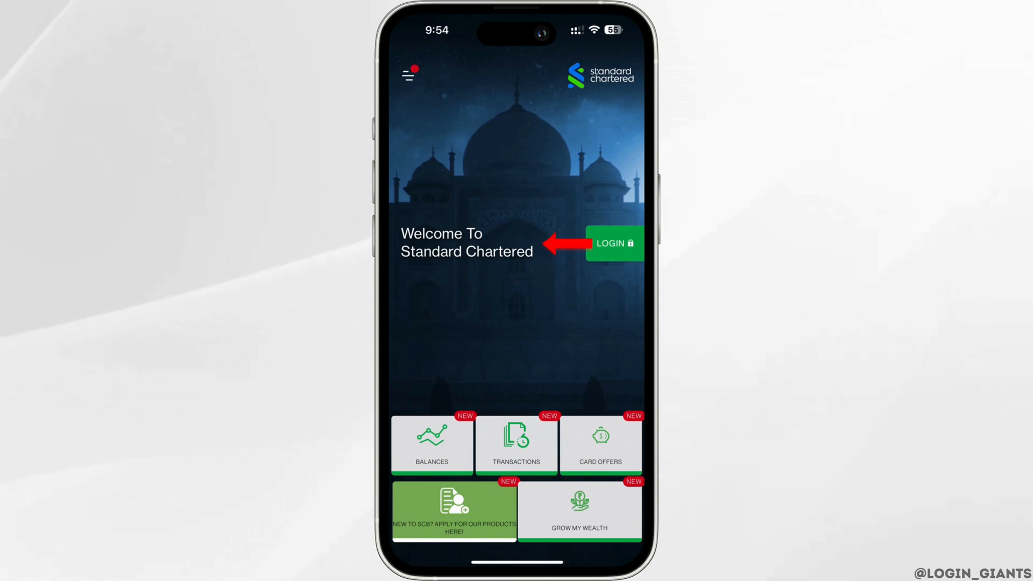
left_click(613, 244)
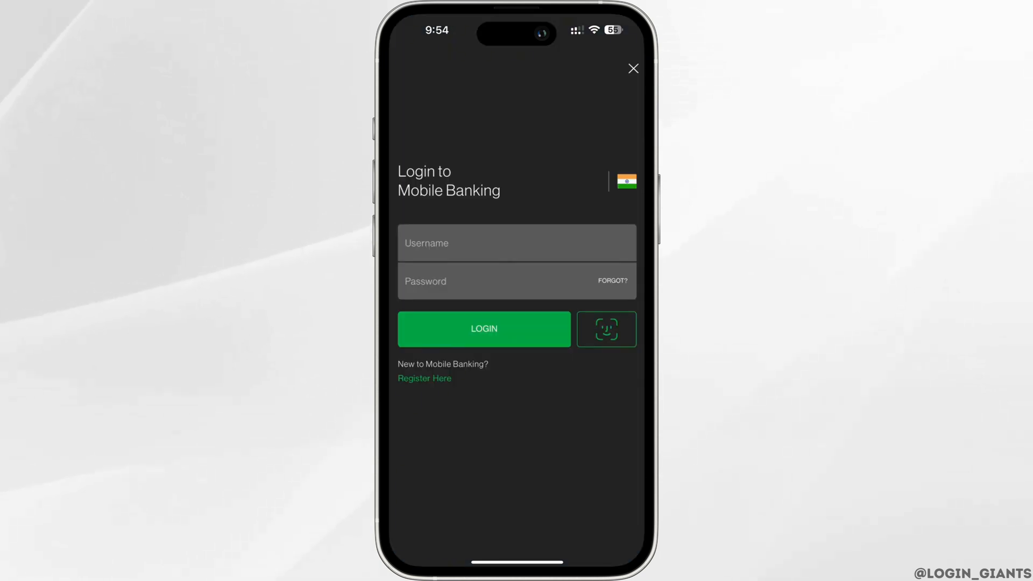